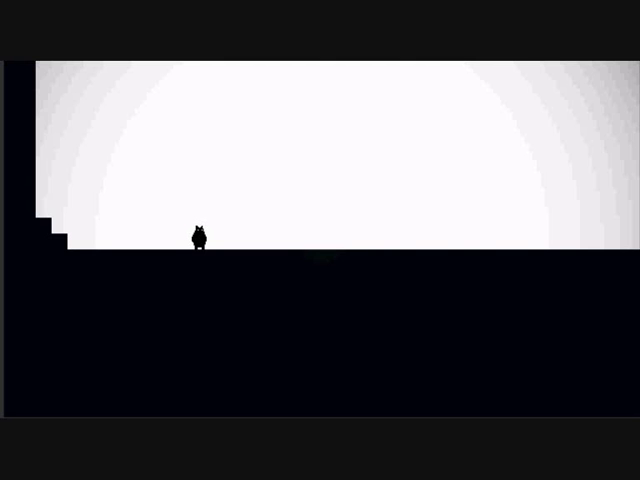
mouse_move(472, 264)
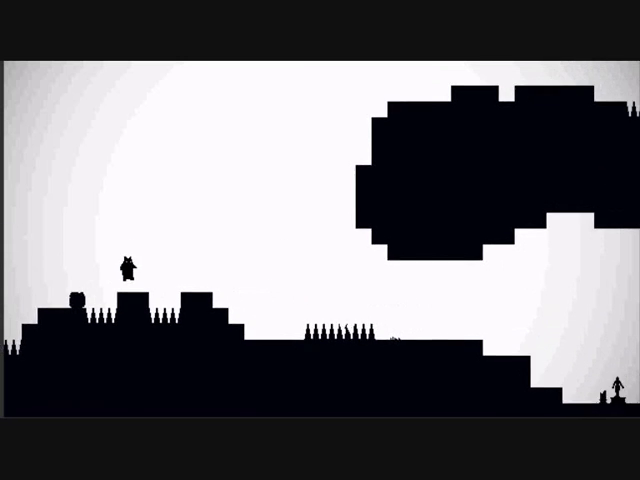
key("space")
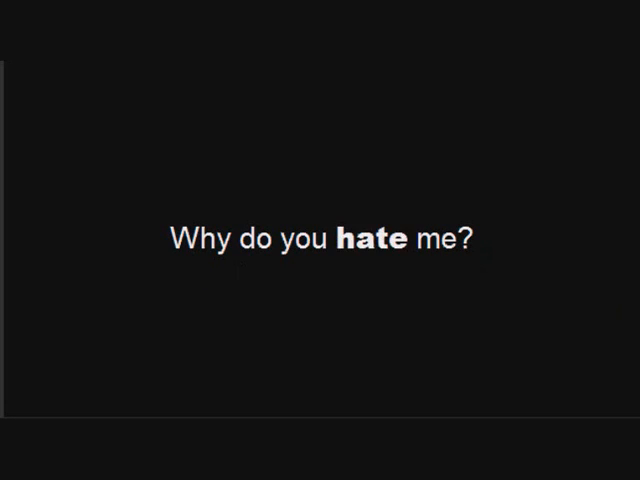
mouse_move(210, 244)
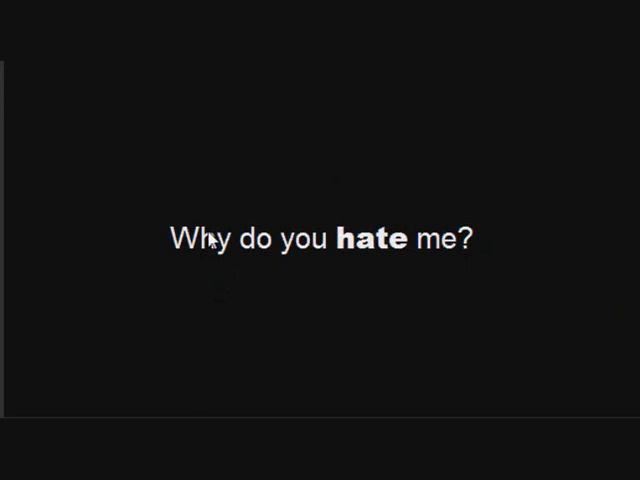
mouse_move(466, 296)
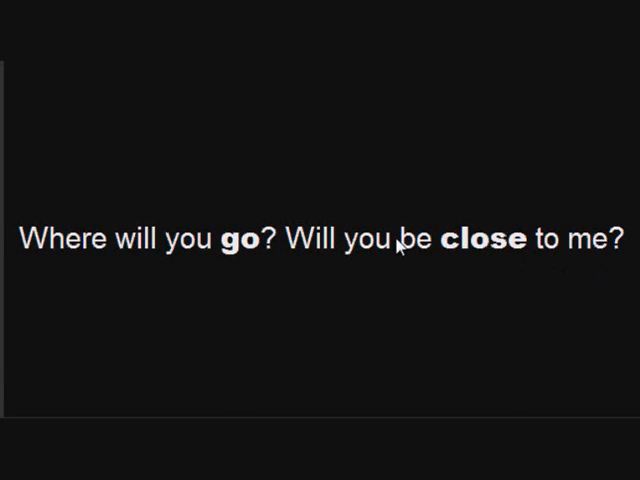
mouse_move(332, 272)
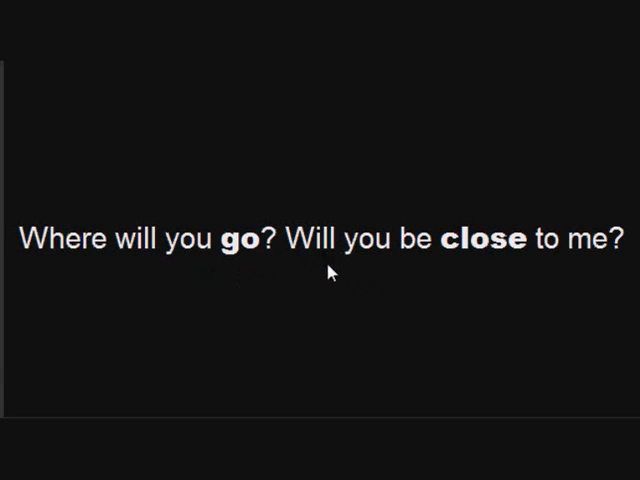
mouse_move(288, 288)
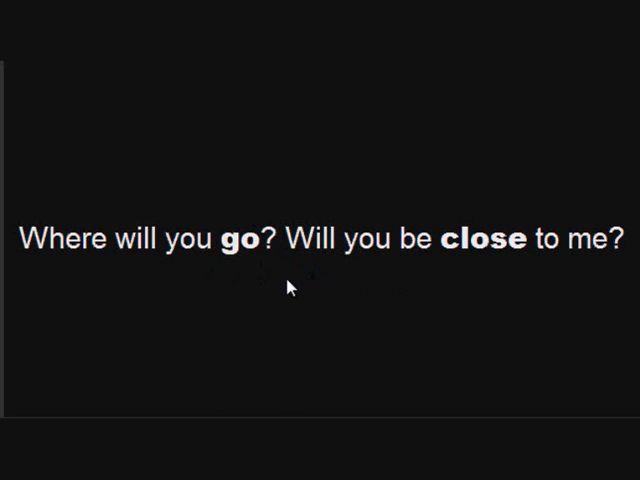
mouse_move(280, 270)
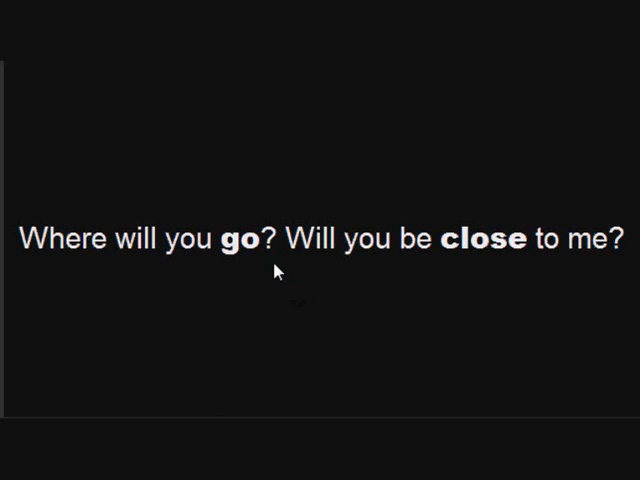
mouse_move(188, 238)
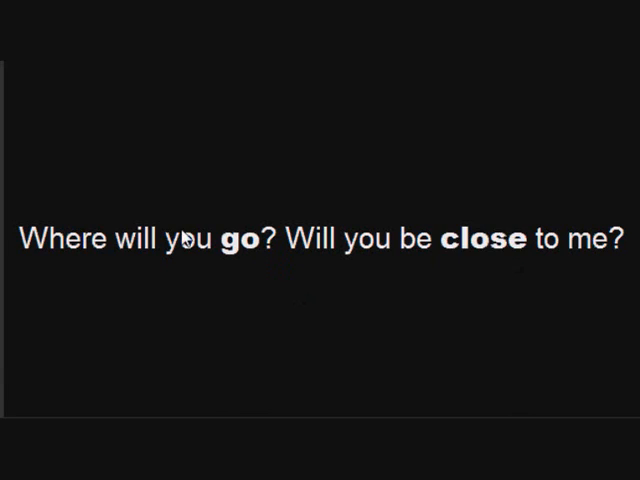